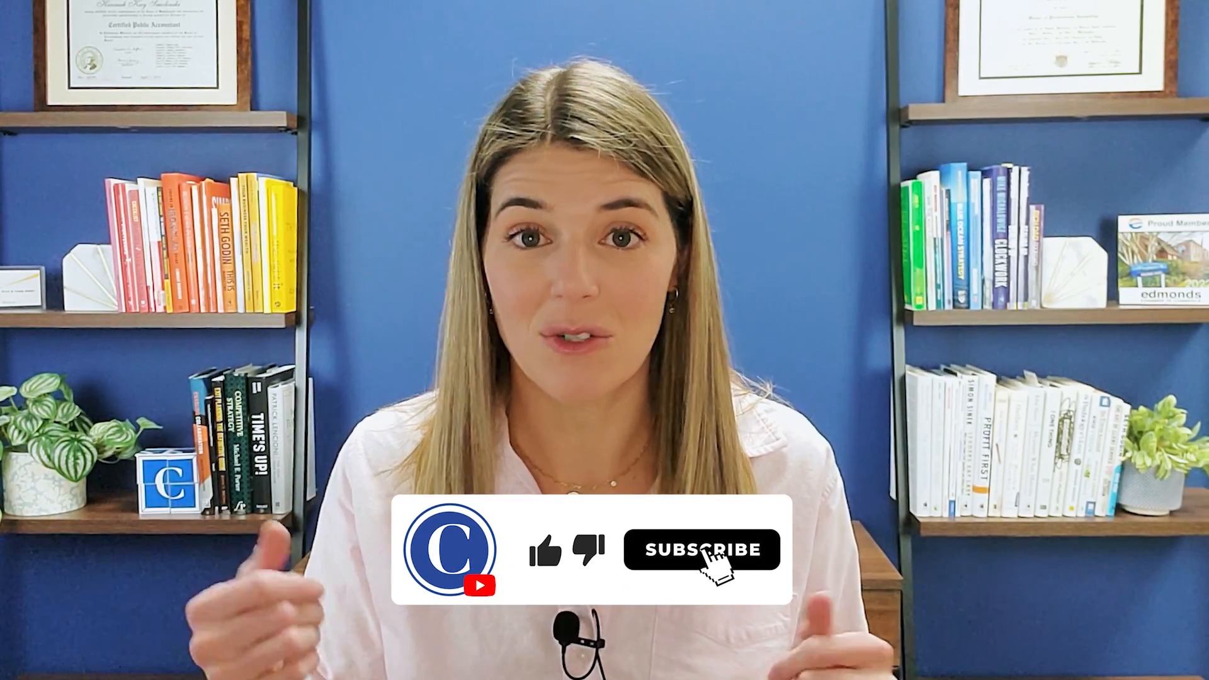
left_click(701, 549)
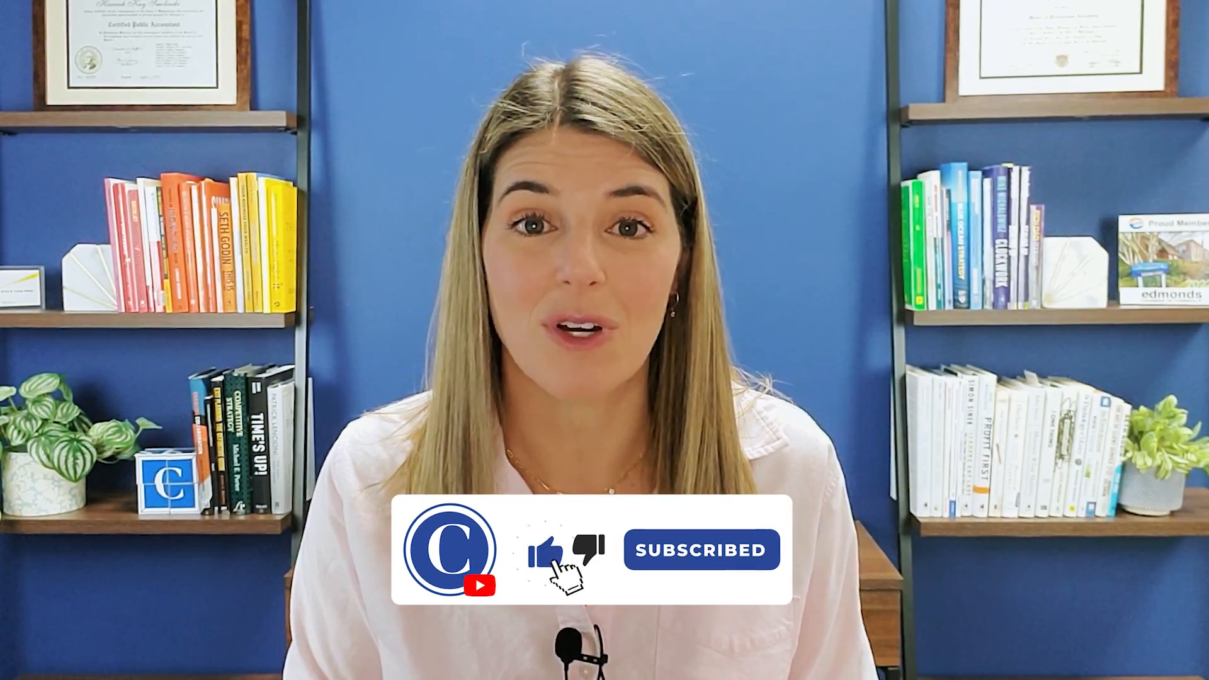